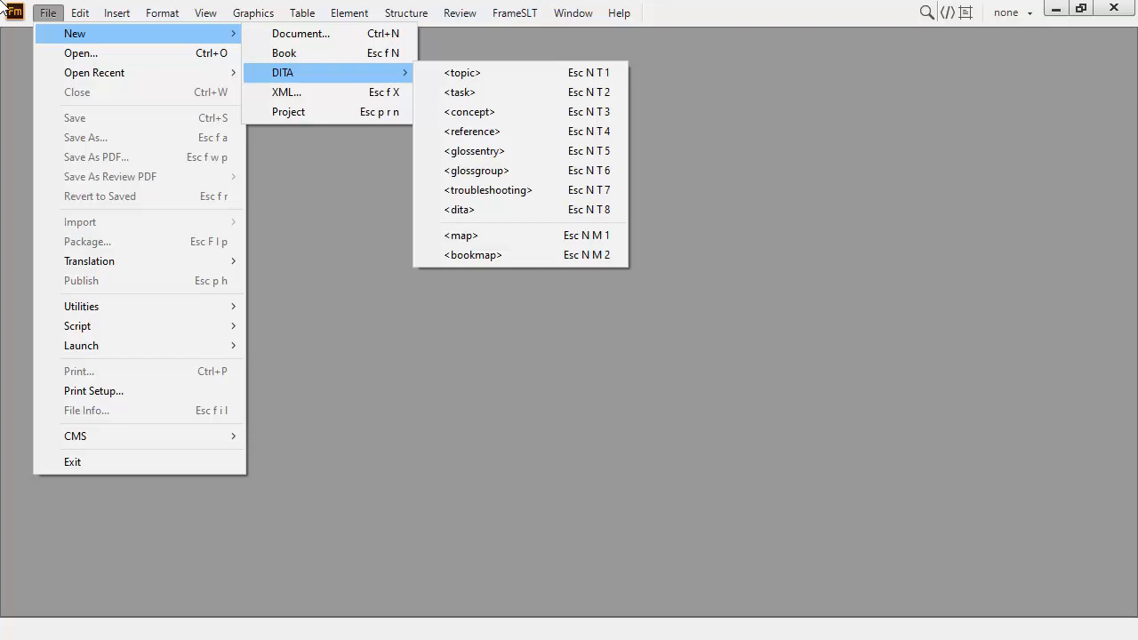
mouse_move(512, 196)
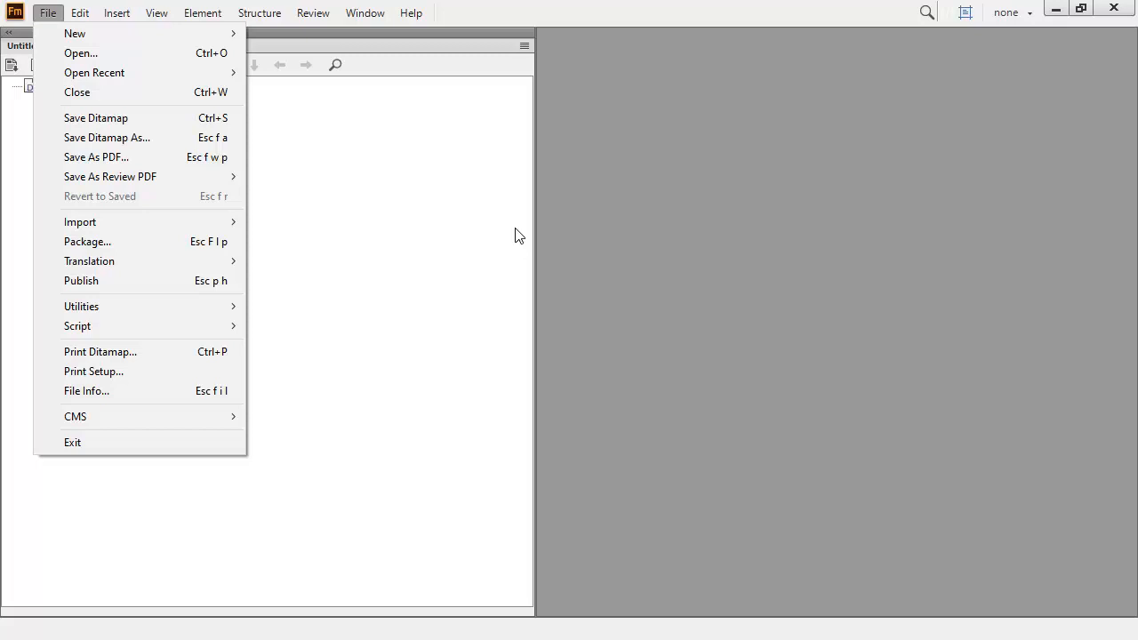
mouse_move(238, 213)
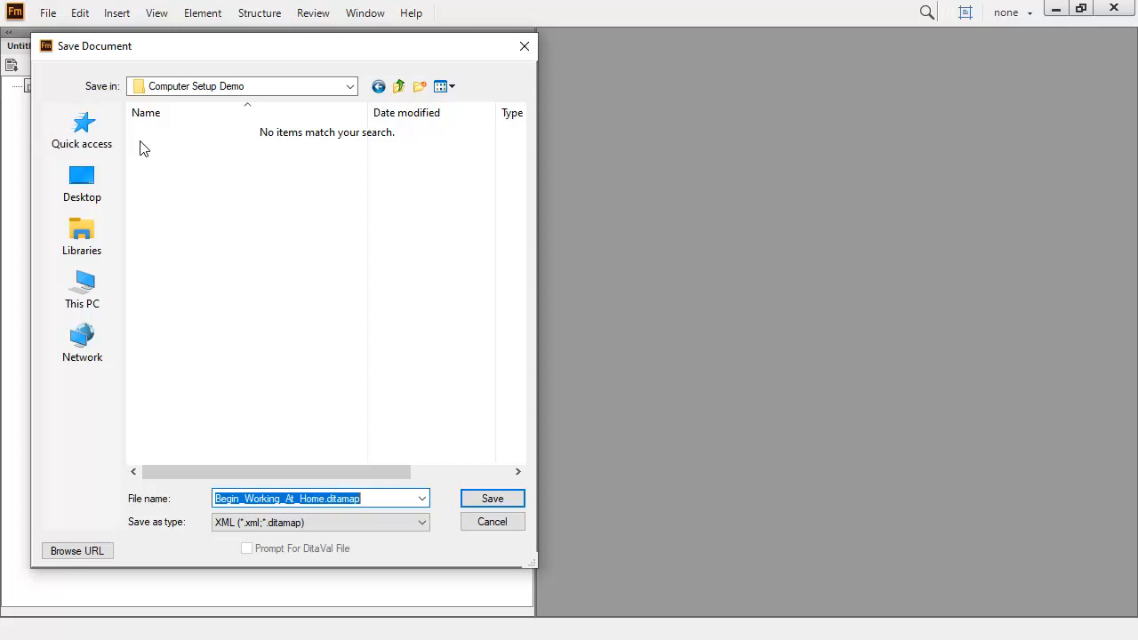
mouse_move(318, 176)
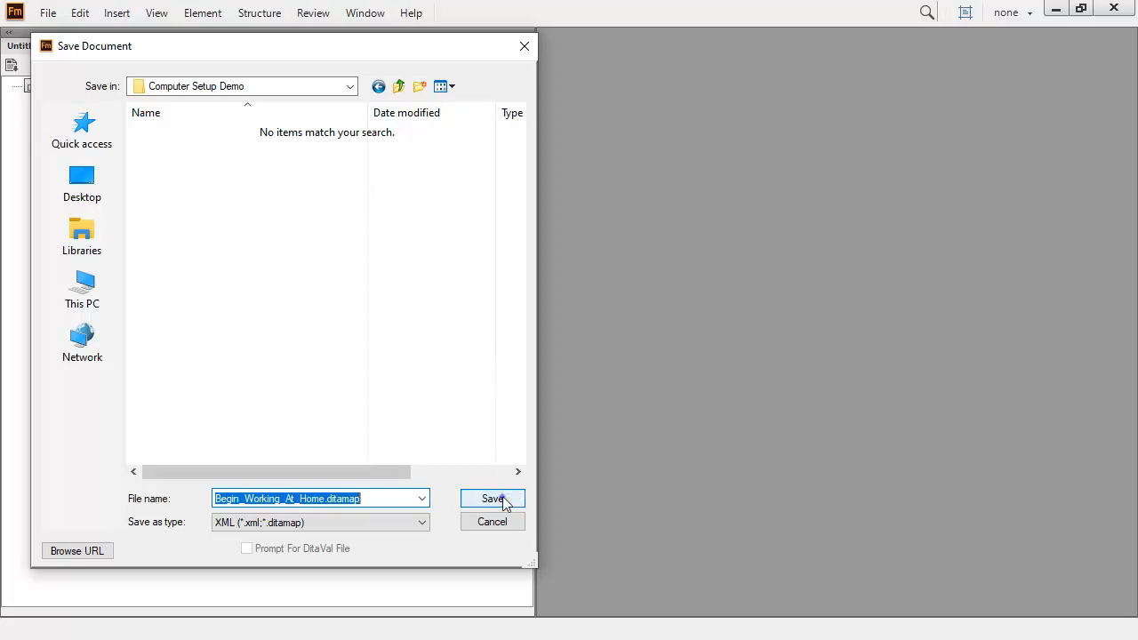
Save the map as Begin_Working_At_Home.ditamap in the Computer Setup Demo folder
click(492, 498)
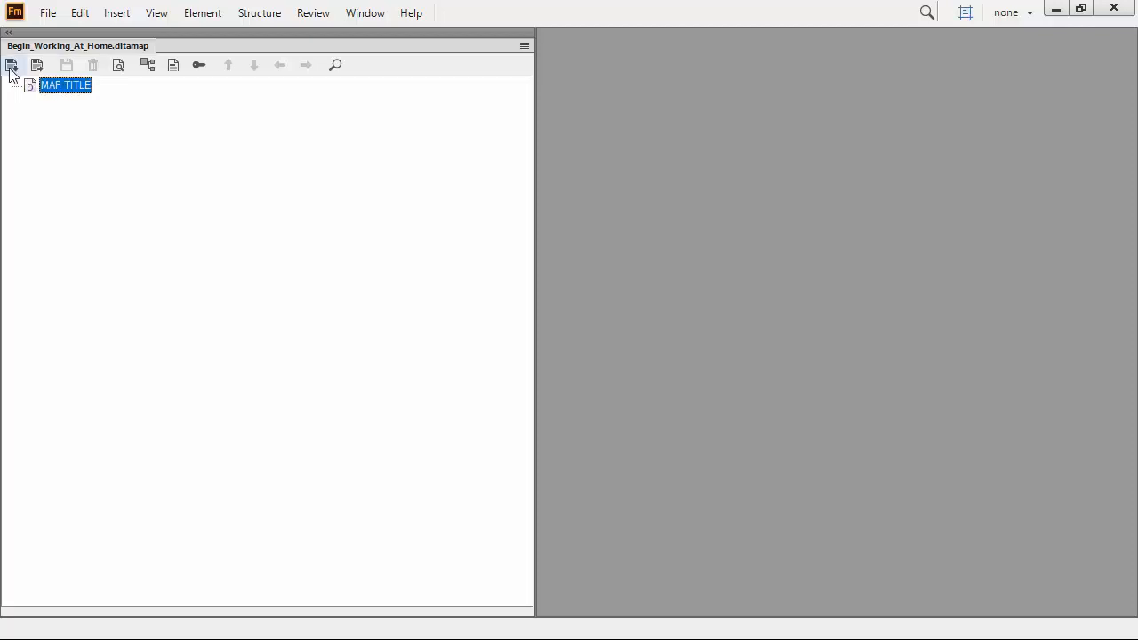
Insert topicrefs to all five .dita topic files from Computer Setup Demo under the map title
click(10, 64)
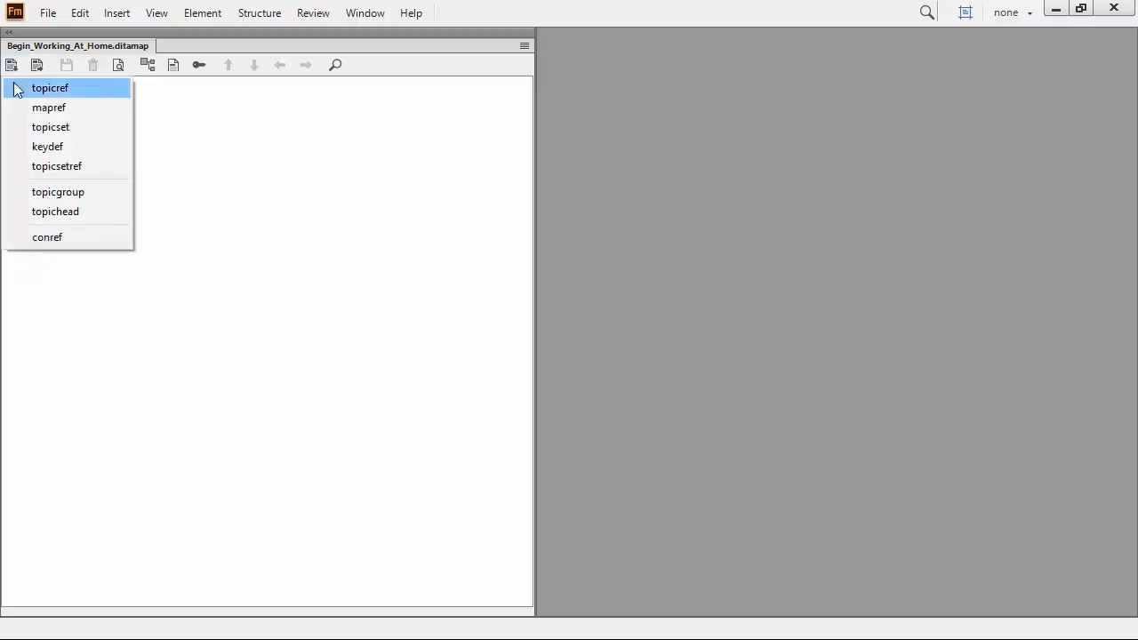
click(50, 87)
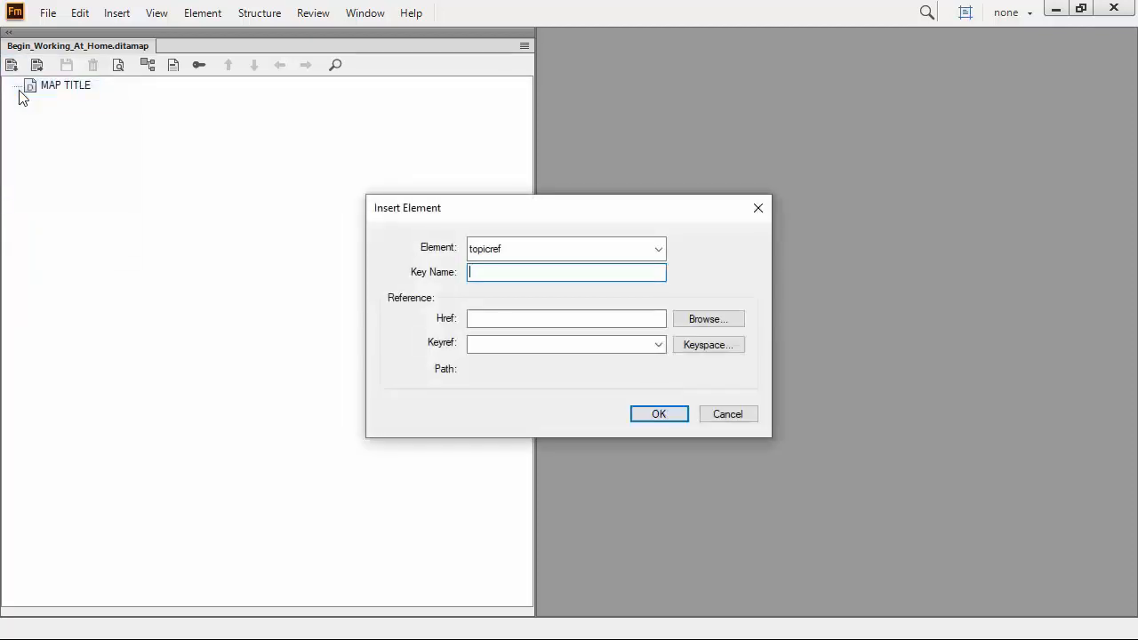
click(708, 318)
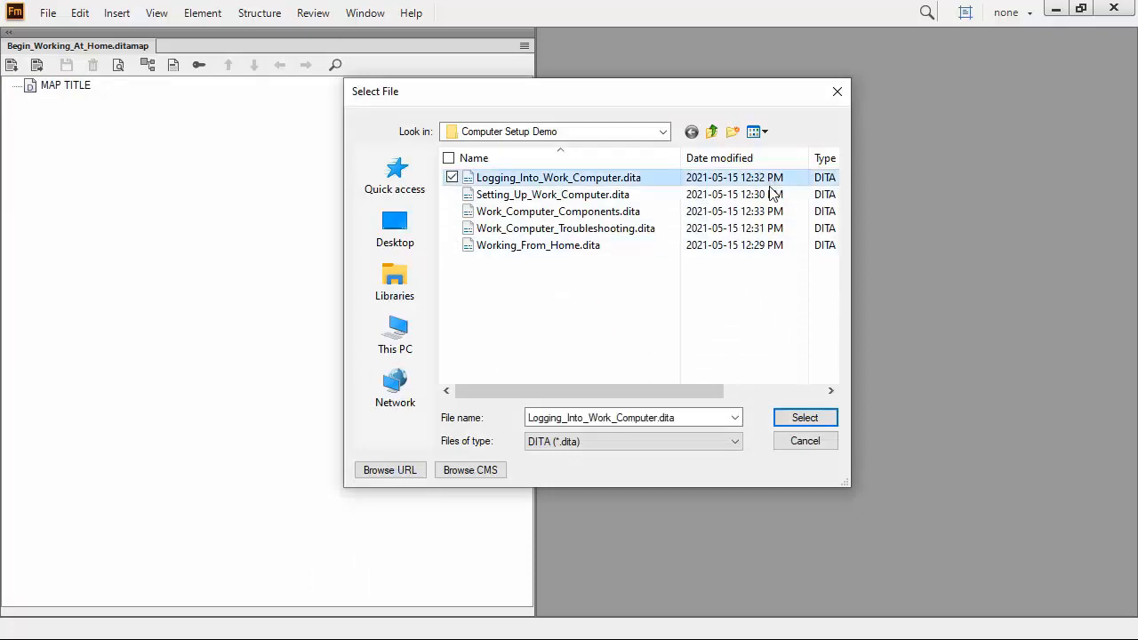
click(448, 158)
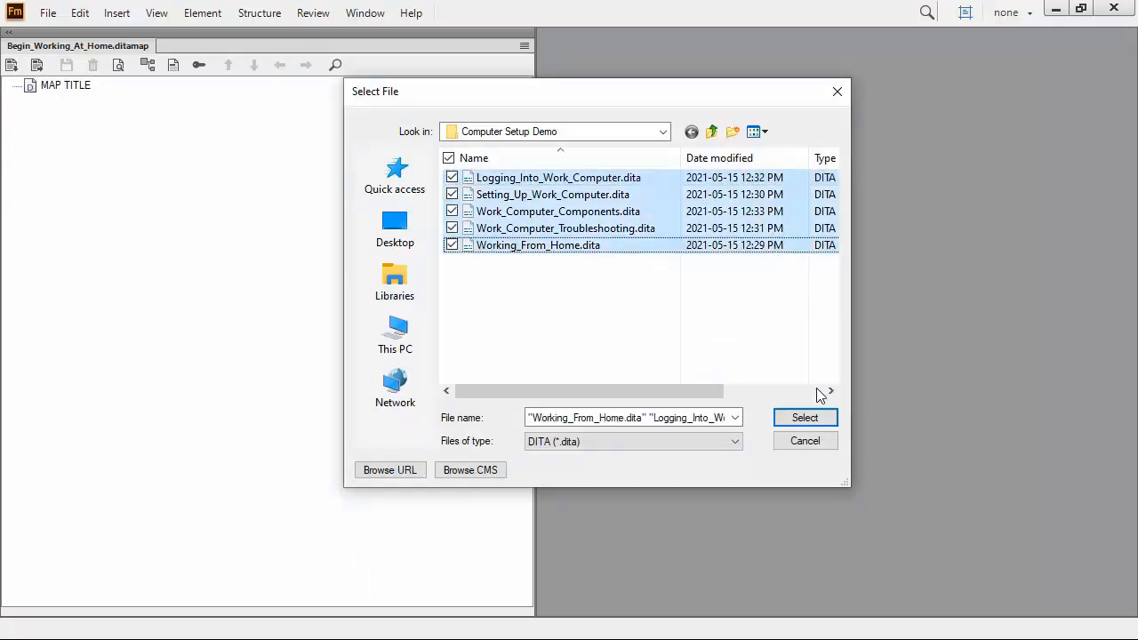
click(803, 418)
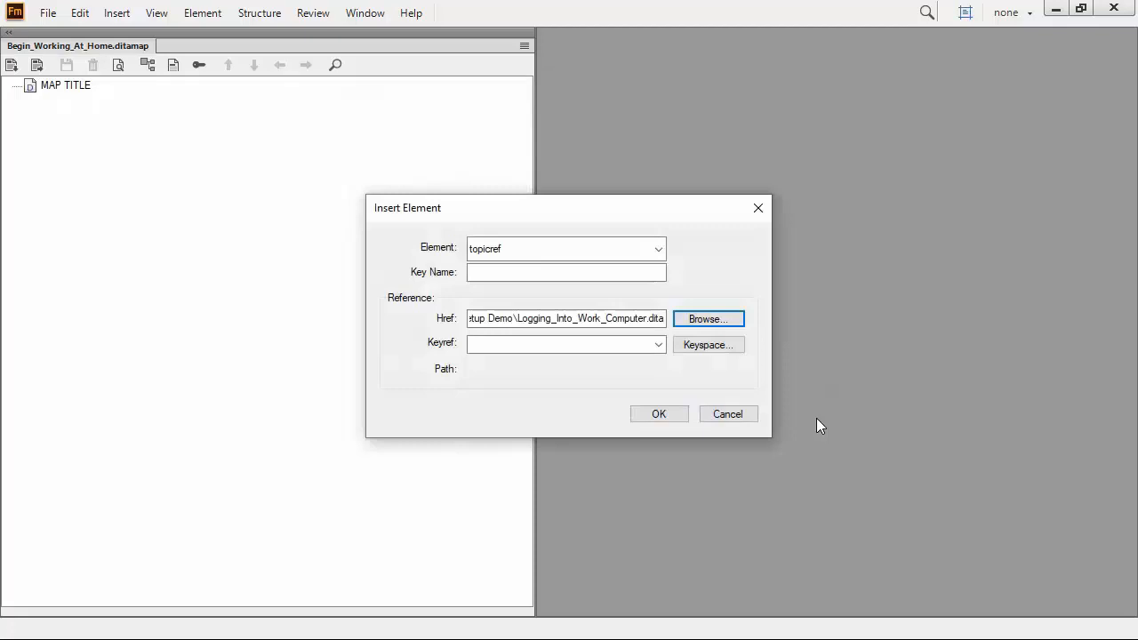
click(658, 413)
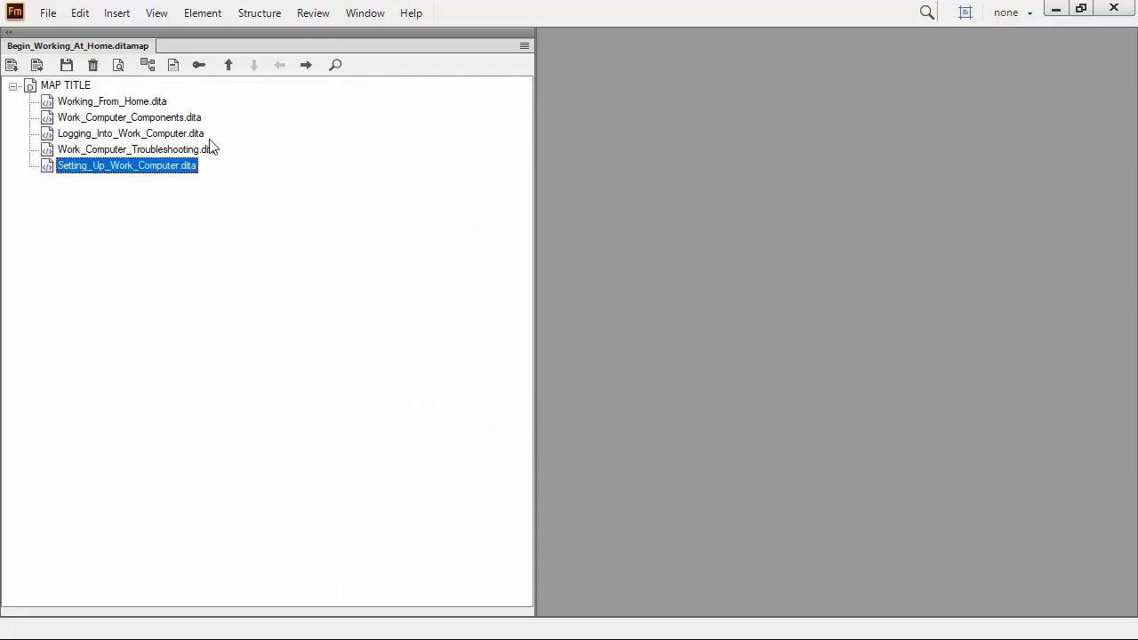
Move Setting_Up_Work_Computer.dita up and nest Working_From_Home.dita under Logging_Into_Work_Computer.dita
click(227, 64)
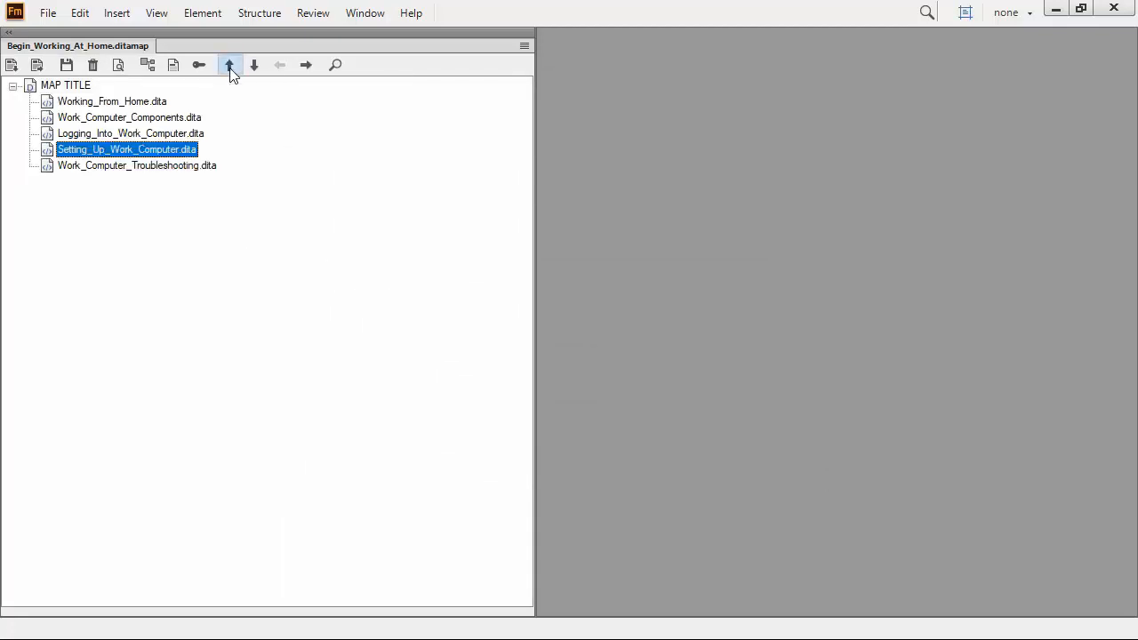
click(229, 64)
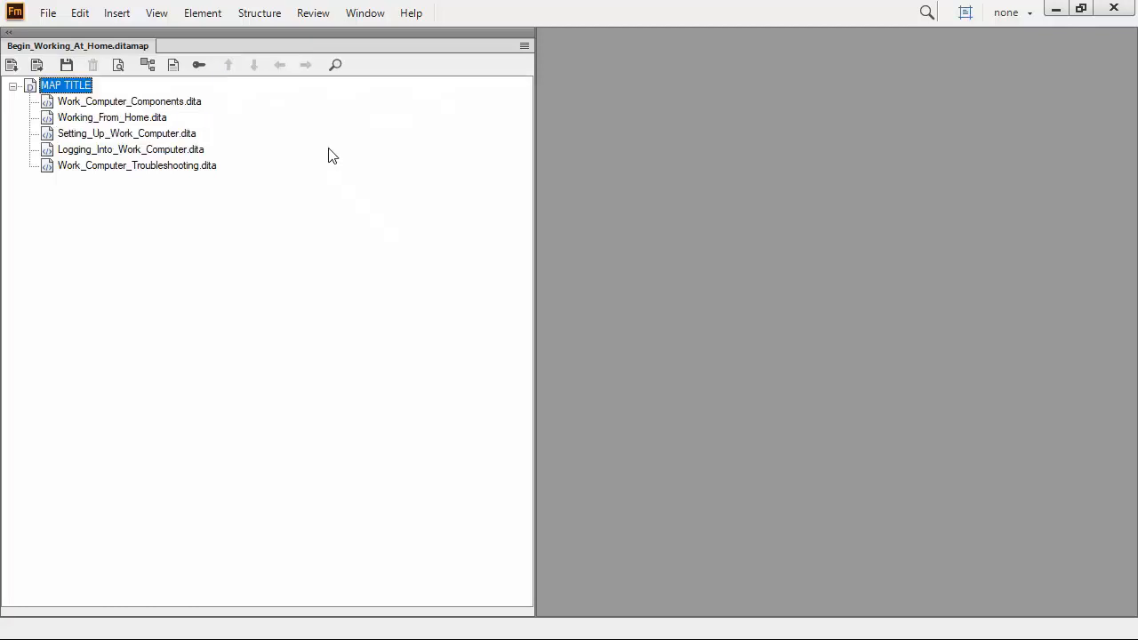
click(112, 117)
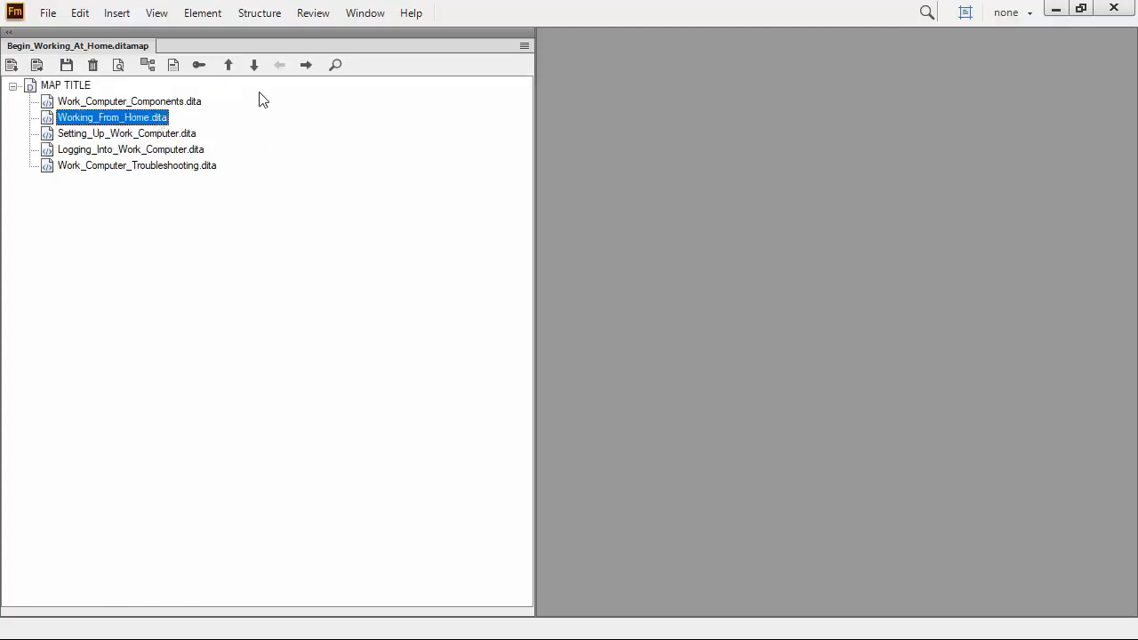
click(254, 64)
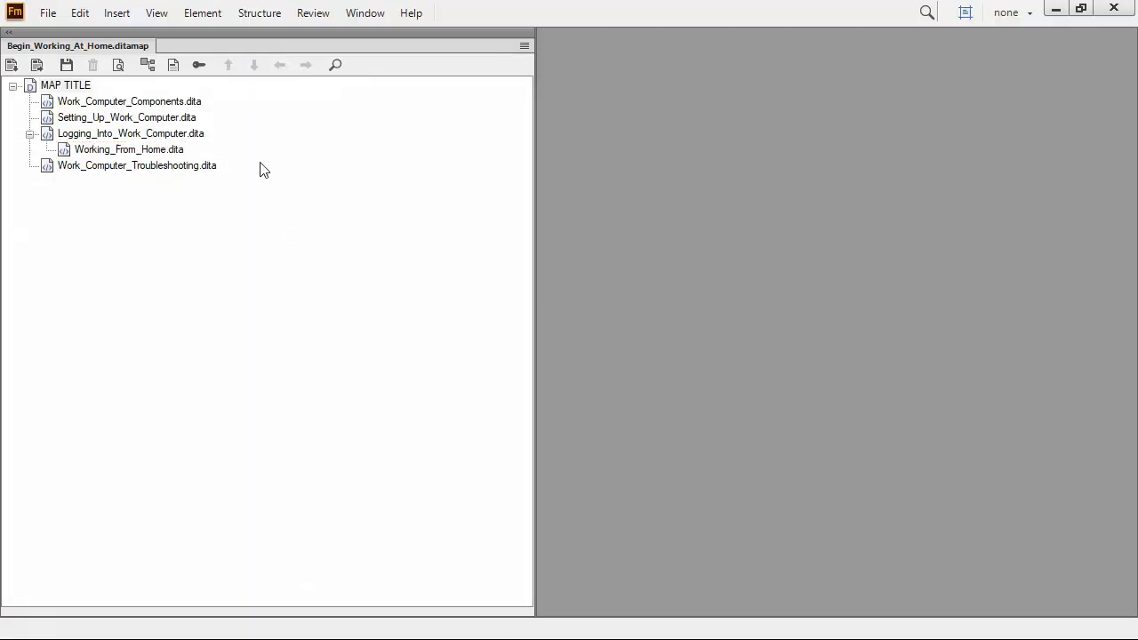
click(128, 99)
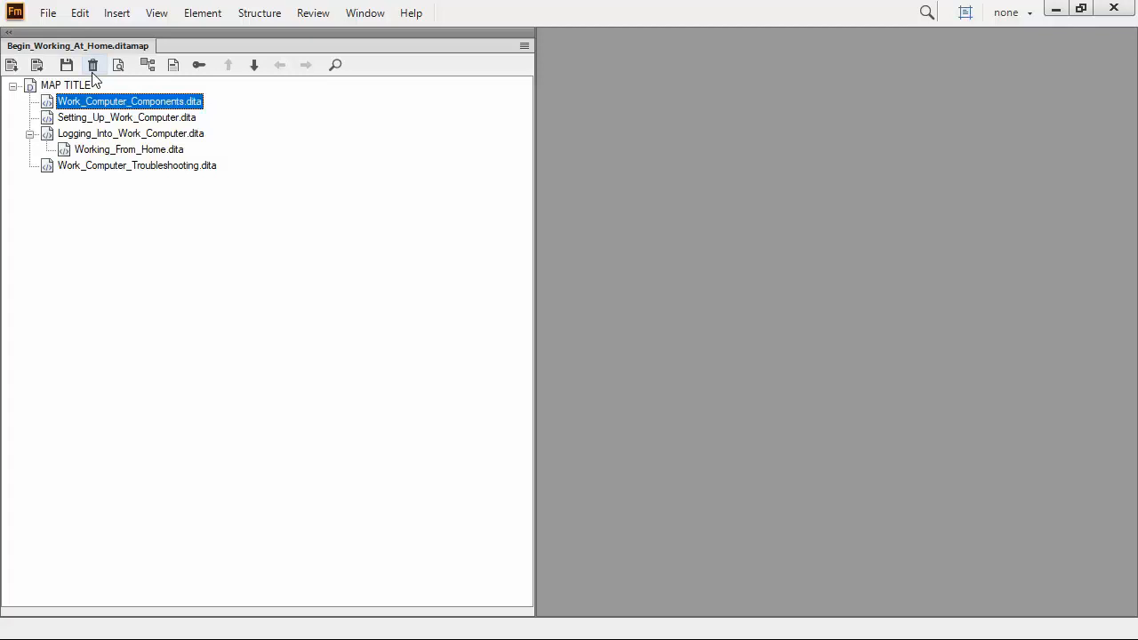